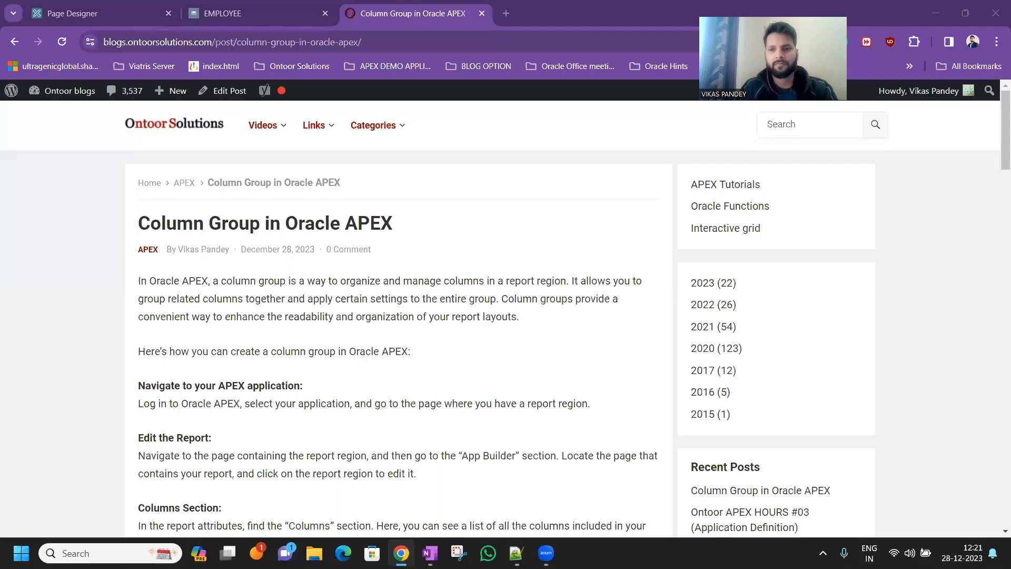
mouse_move(481, 233)
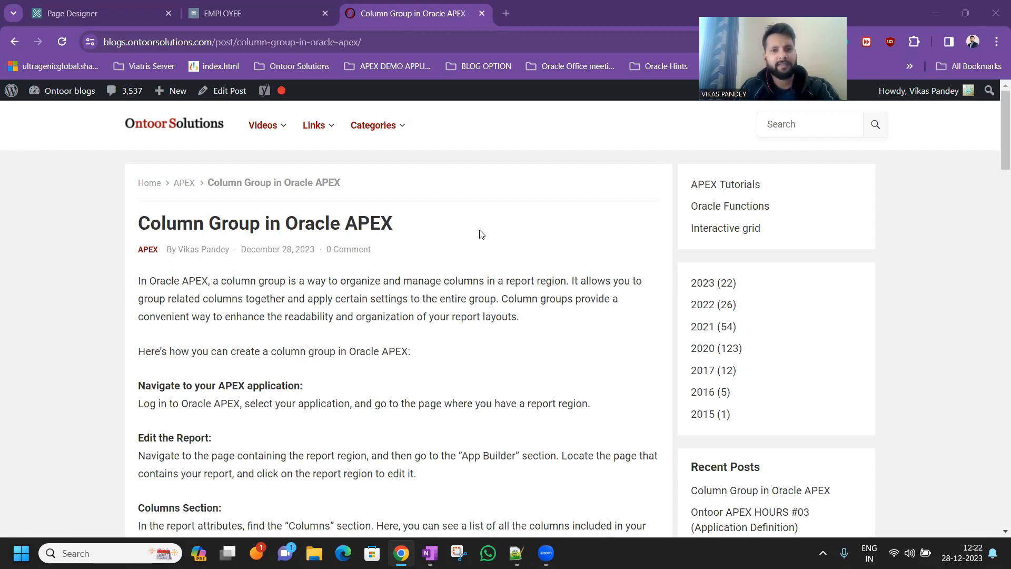
mouse_move(147, 204)
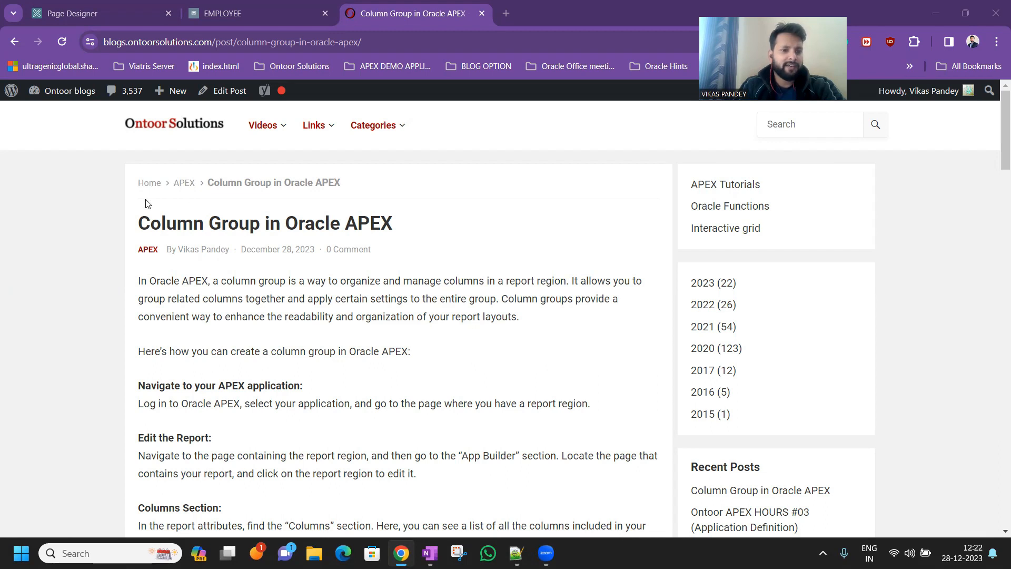
Scroll through the Ontoor Solutions 'Column Group in Oracle APEX' blog post.
scroll(down, 3)
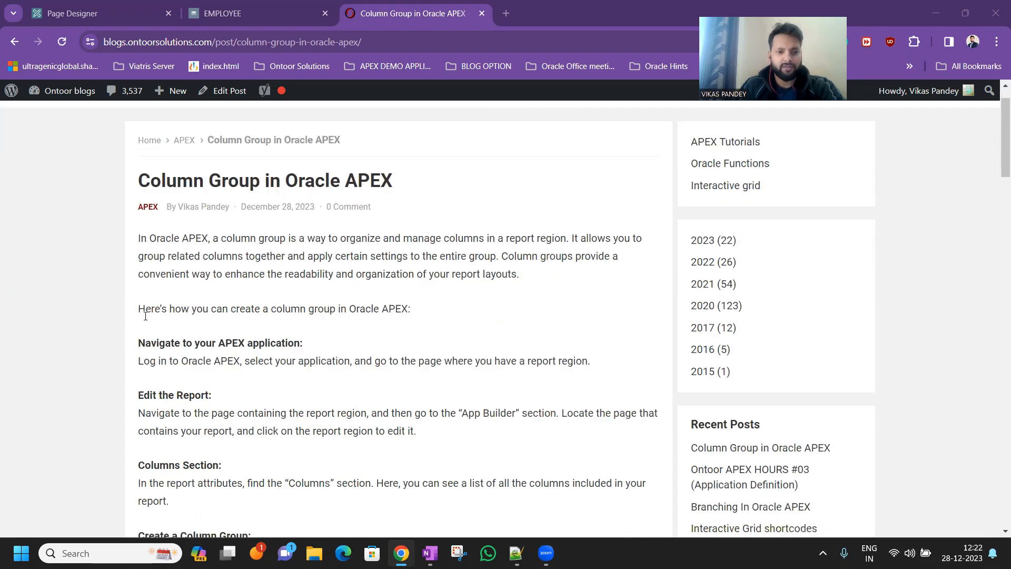
scroll(down, 3)
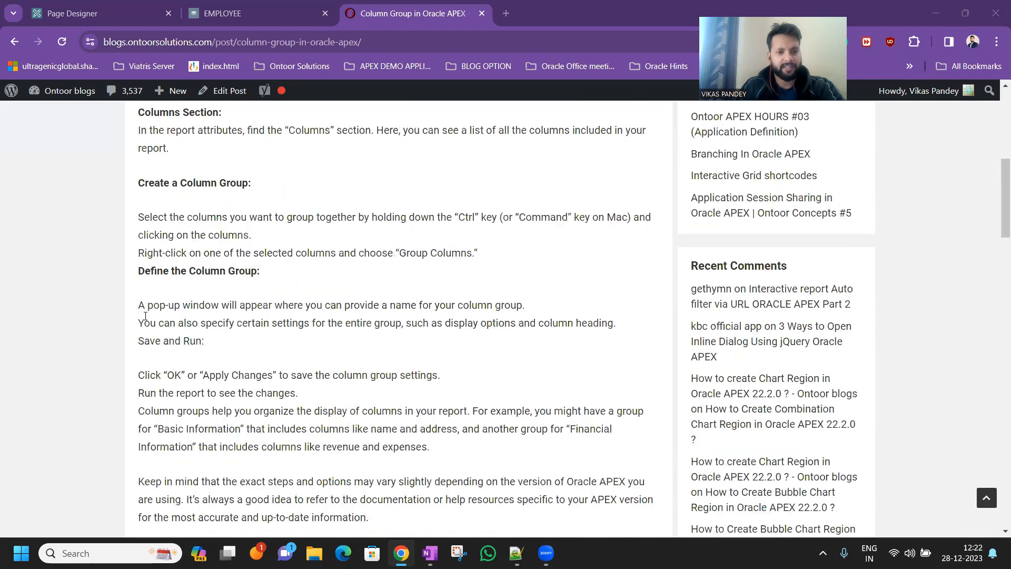
scroll(up, 3)
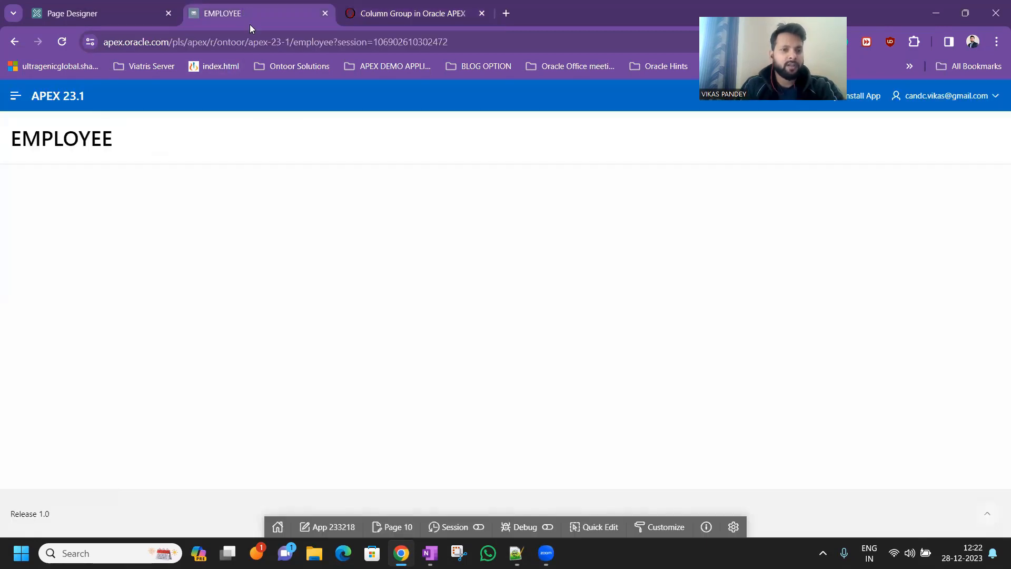
Check the empty EMPLOYEE page, then make the Employee region an Interactive Grid.
click(71, 13)
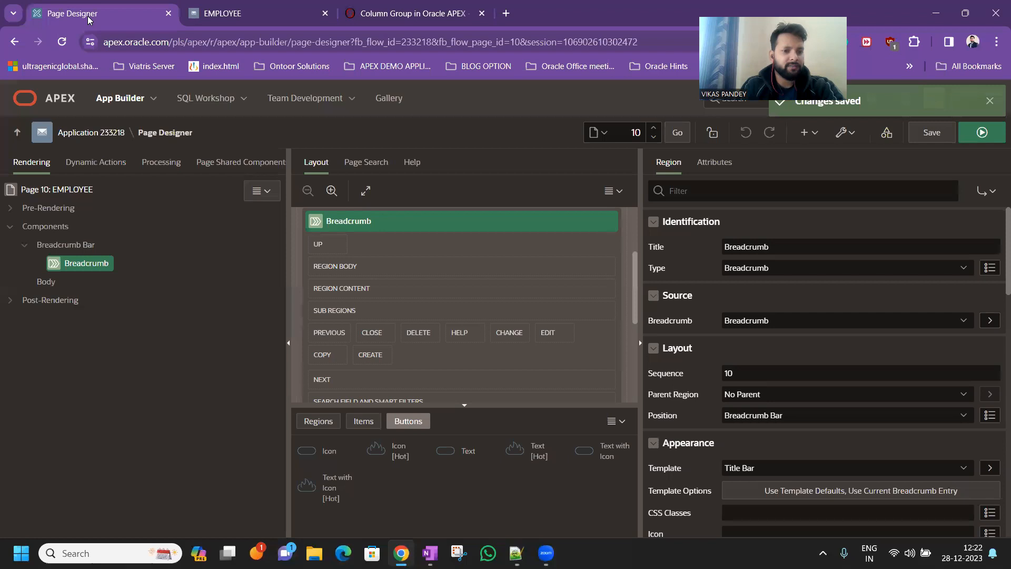
click(232, 12)
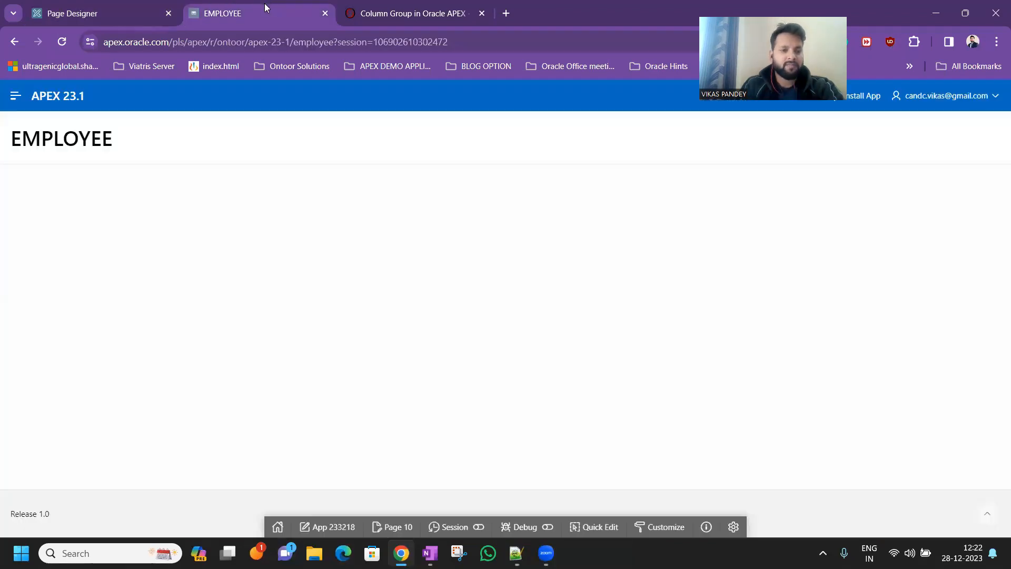
click(71, 13)
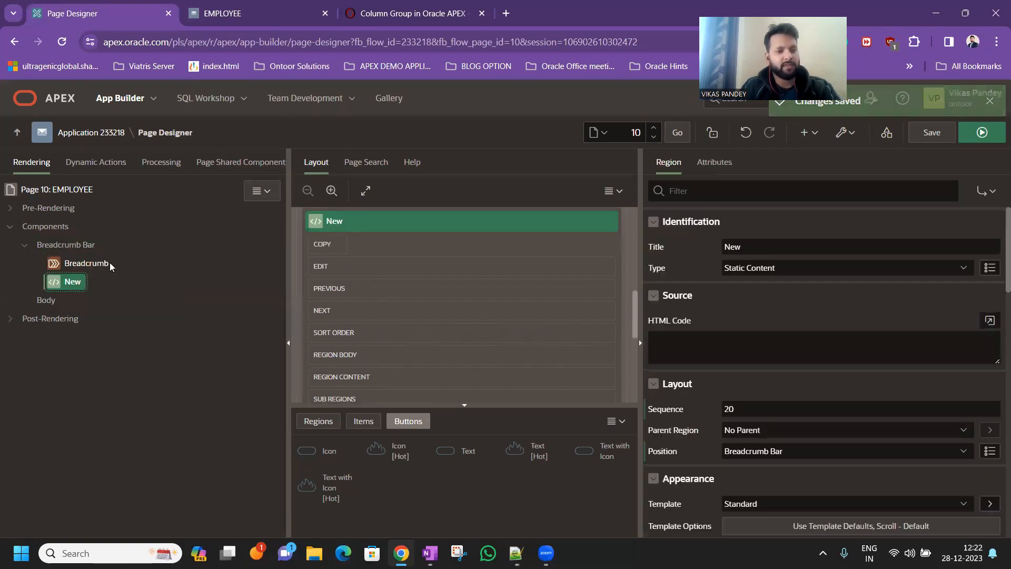
click(838, 268)
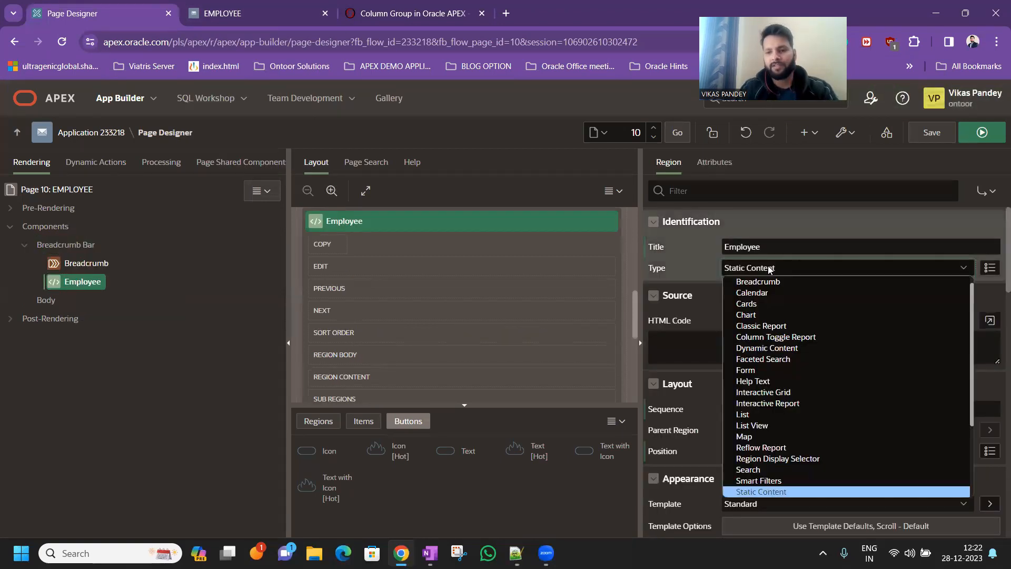
mouse_move(780, 359)
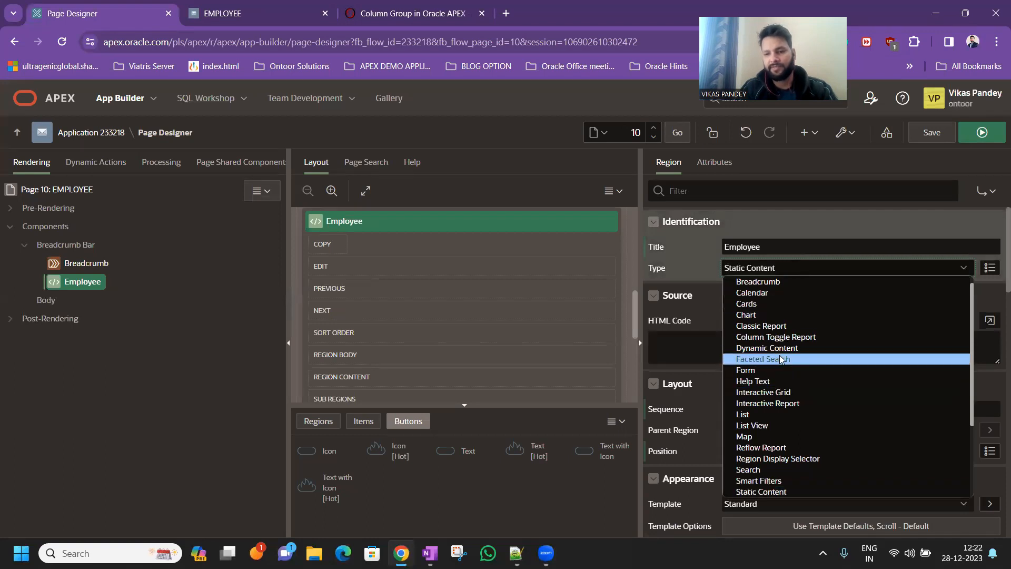
click(763, 391)
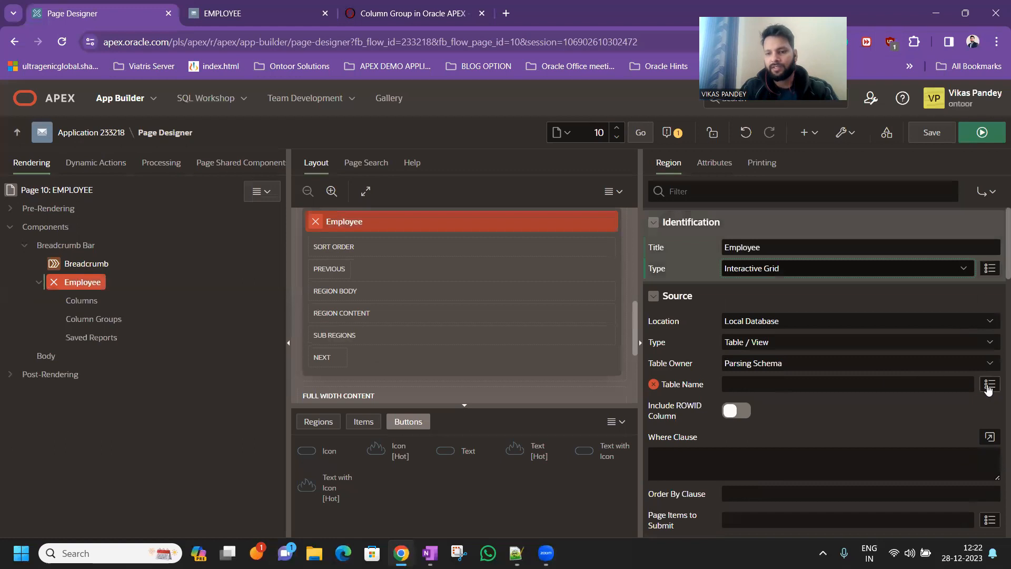
Set the Employee grid's source table to EMP and save the page.
click(989, 384)
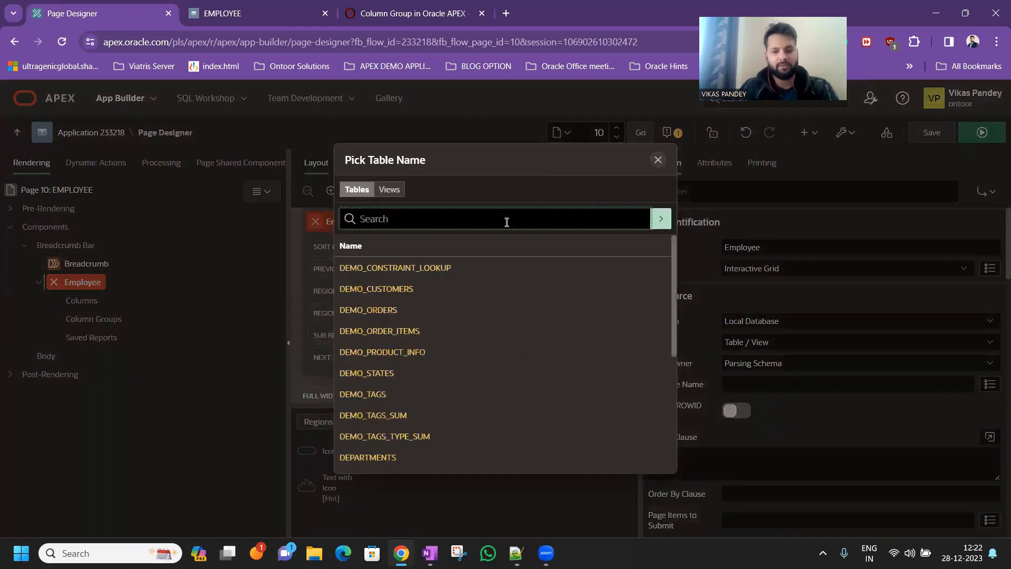
text(EAMP)
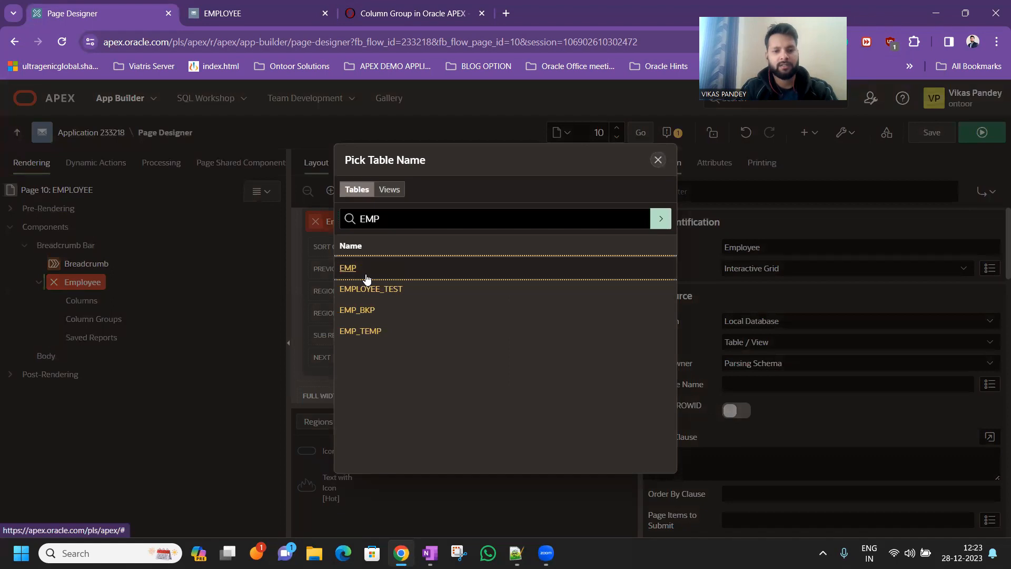
click(348, 267)
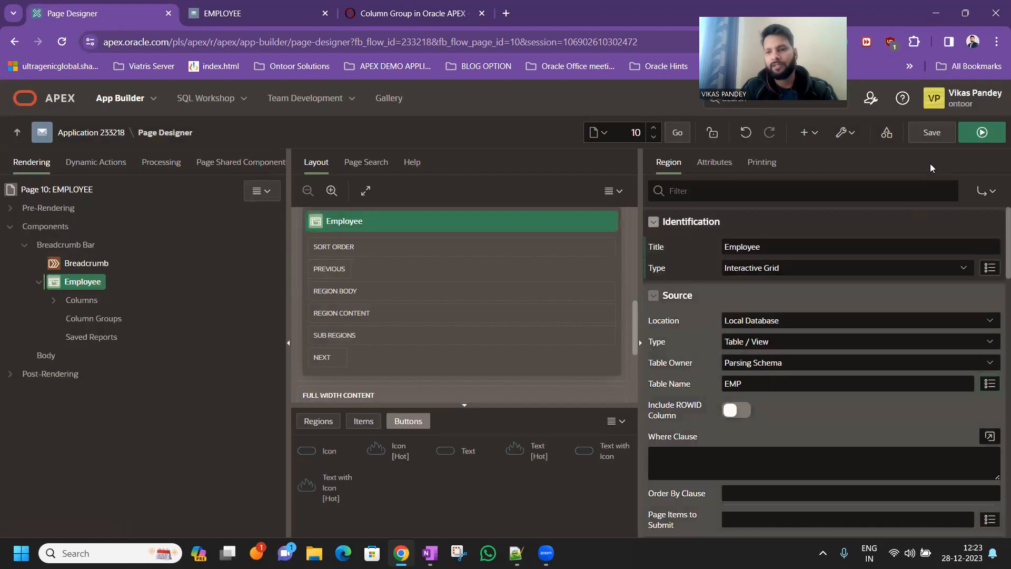
click(981, 132)
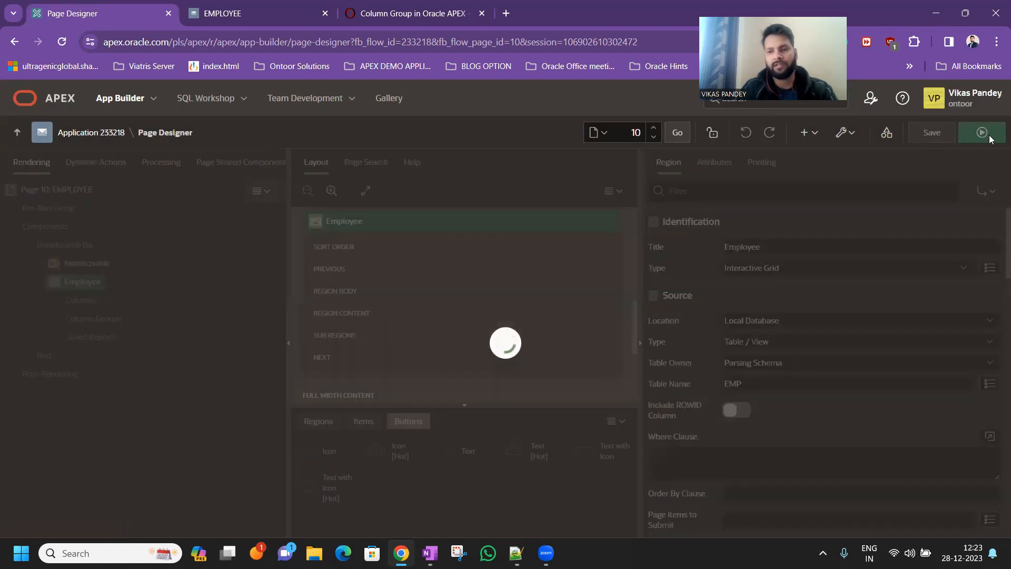
click(980, 133)
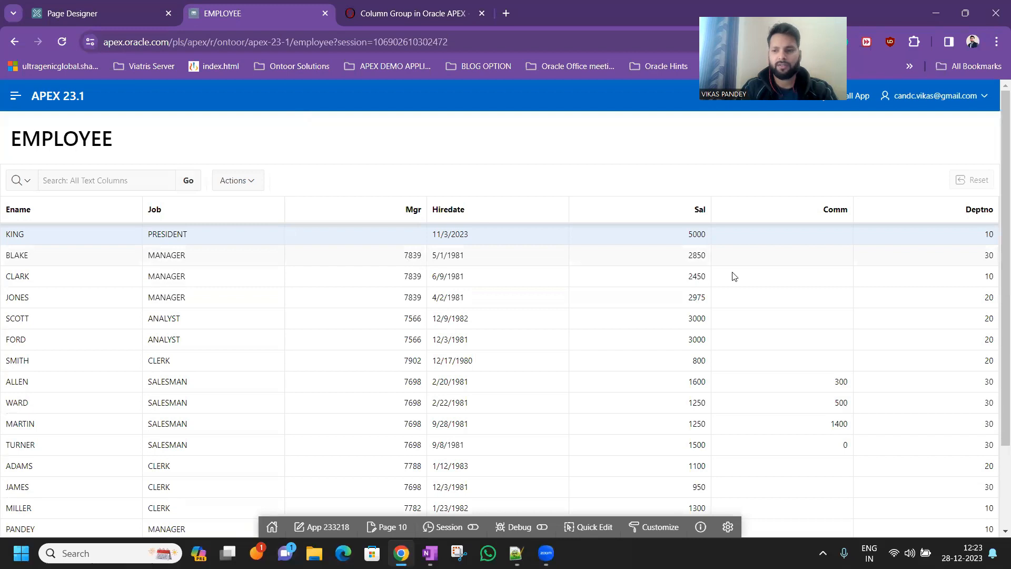
click(77, 12)
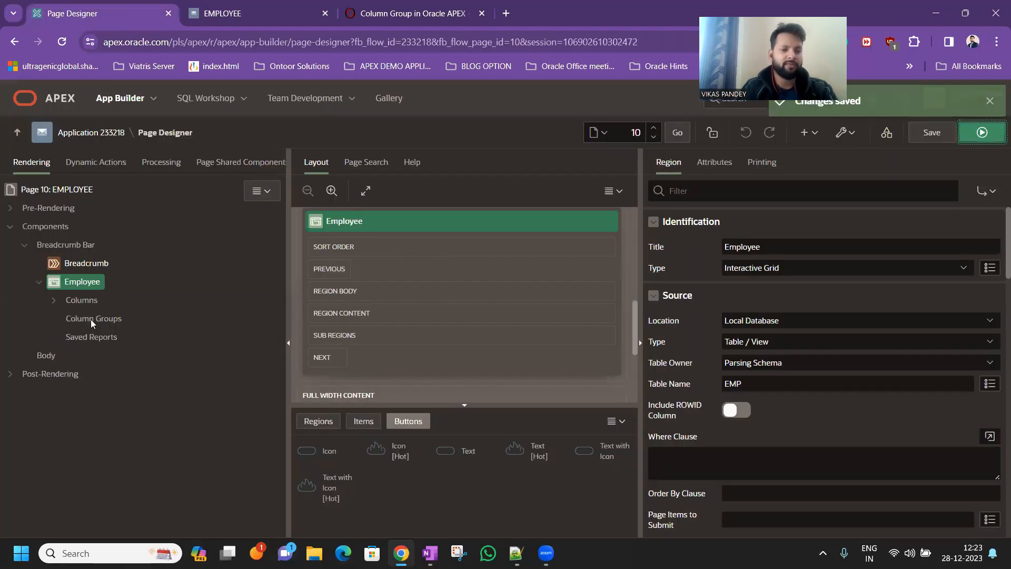
Create a column group under the Employee grid headed Group A.
click(94, 318)
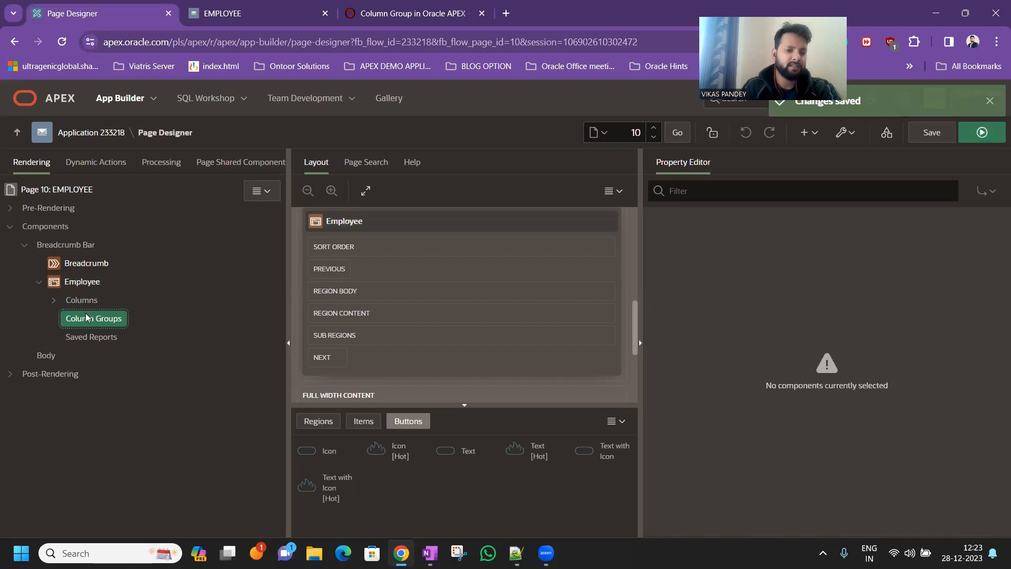
right_click(94, 318)
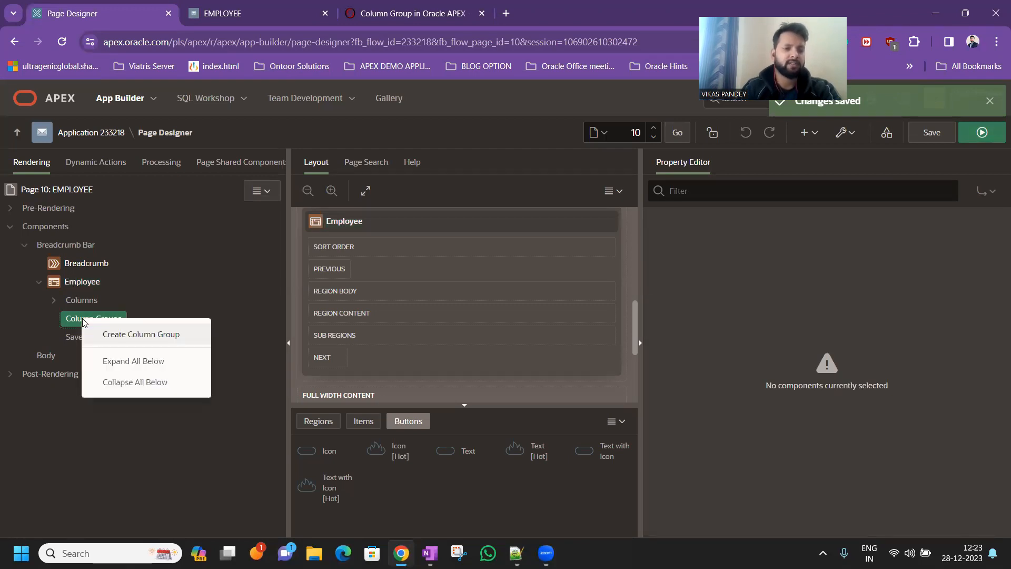
click(141, 334)
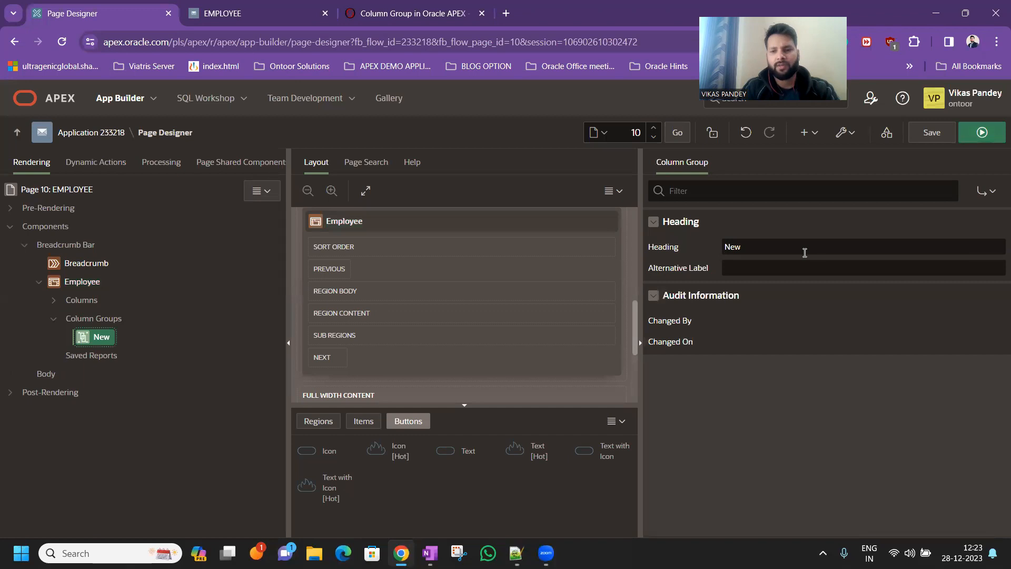
triple_click(839, 247)
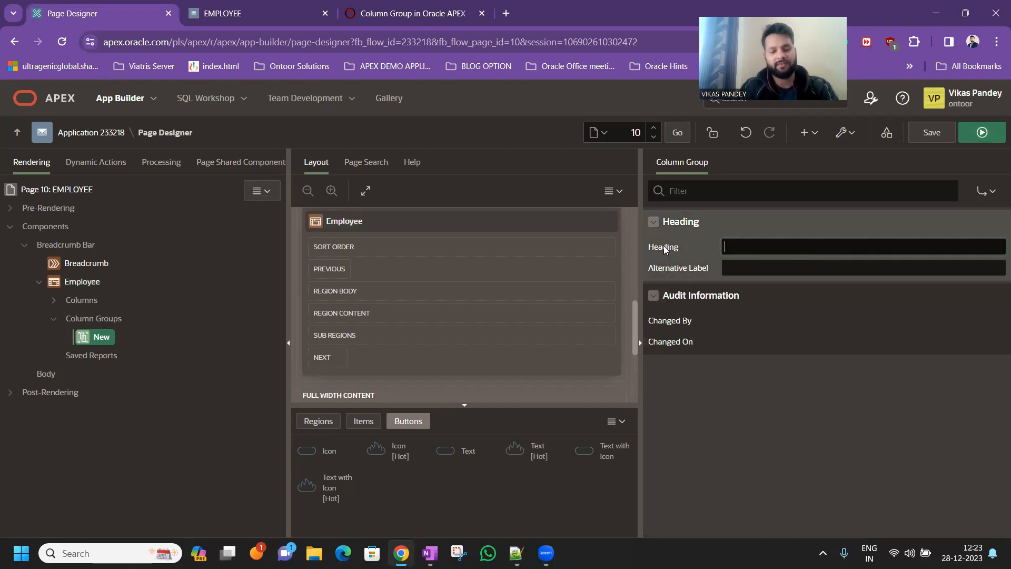
text(Group A)
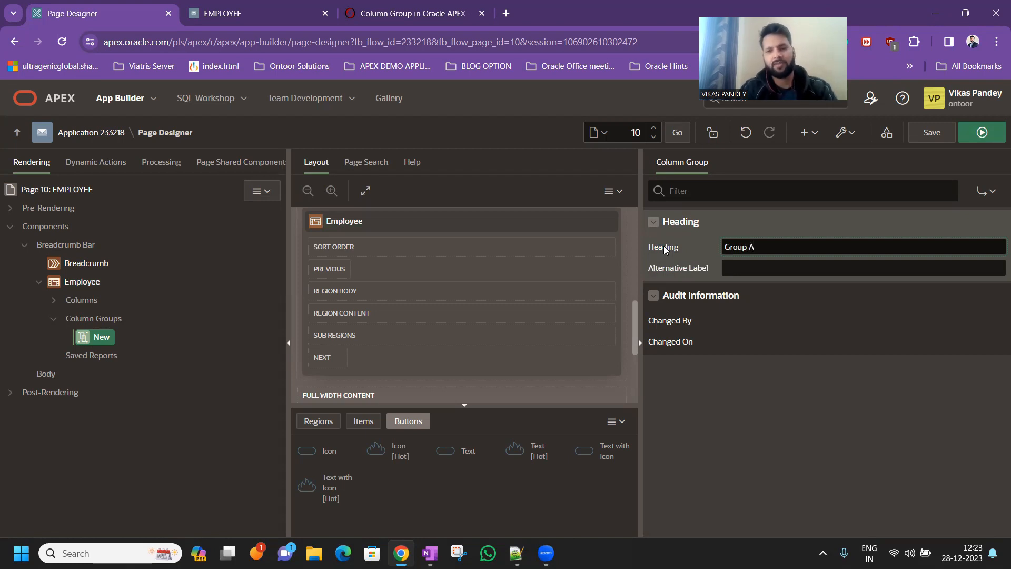
Duplicate Group A into a second group, Group B, and save.
right_click(102, 336)
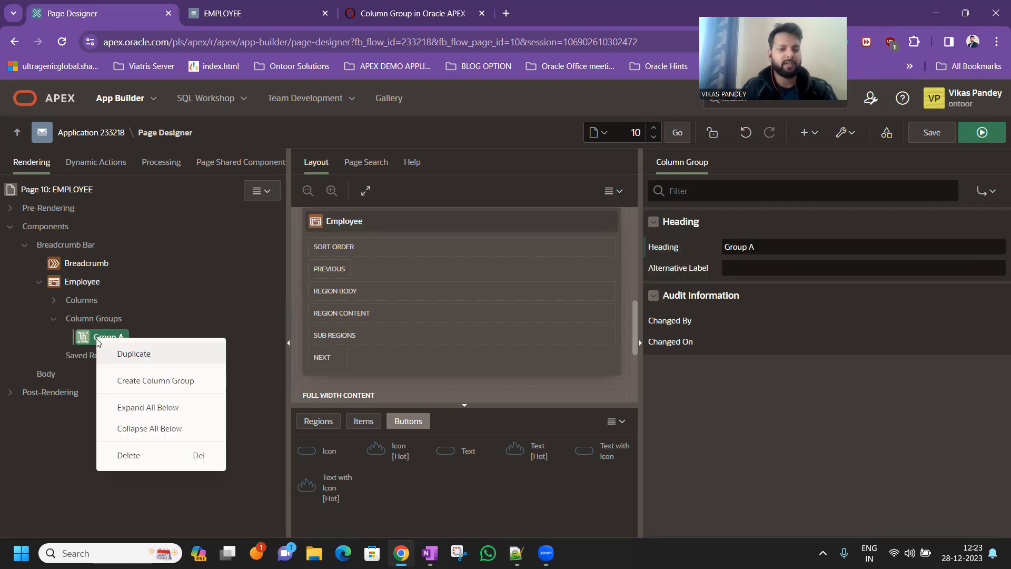
click(133, 353)
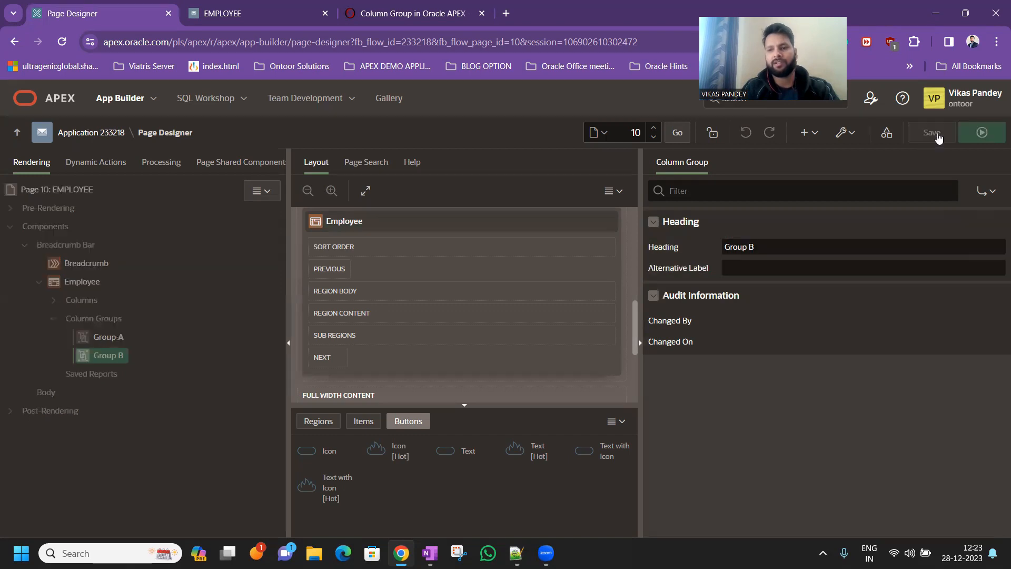
click(931, 132)
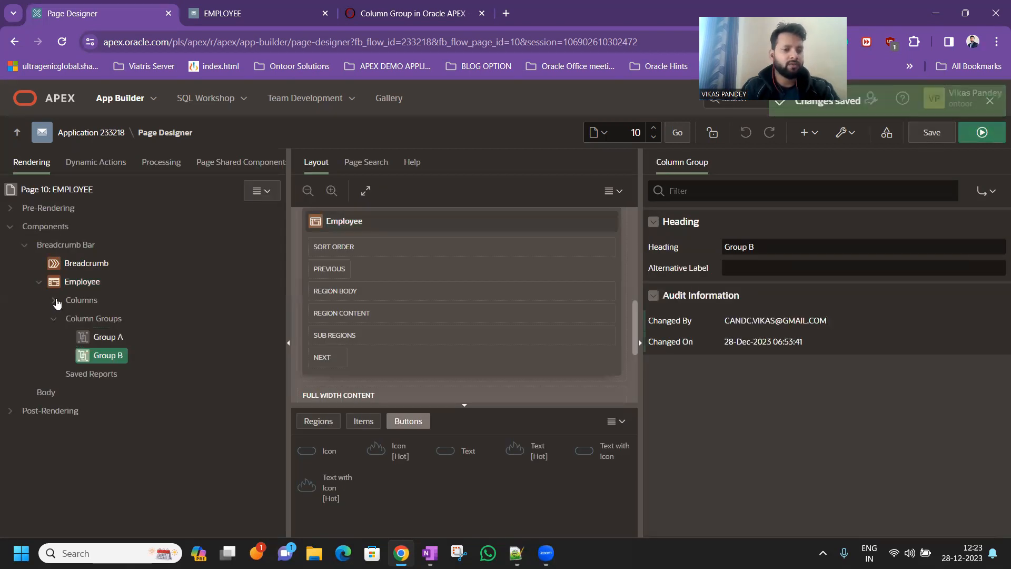
Put ENAME, JOB, MGR and HIREDATE in Group A, then select SAL, COMM and DEPTNO.
click(55, 301)
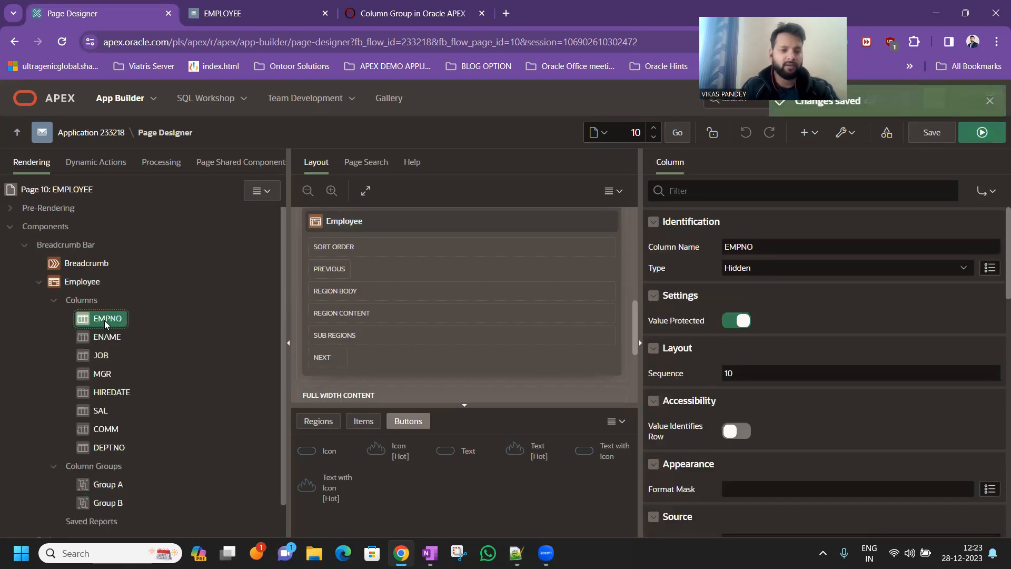
click(101, 373)
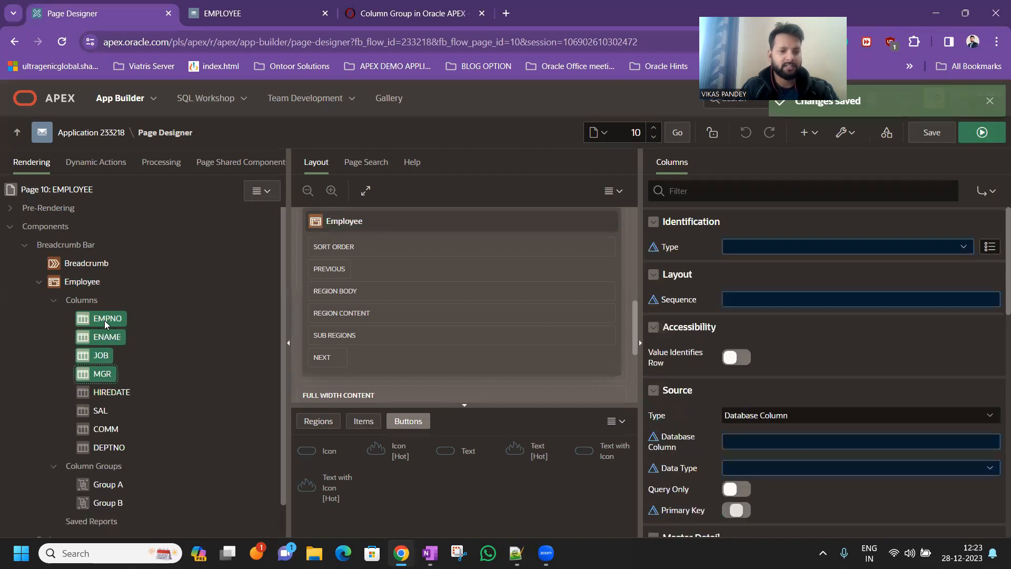
click(110, 336)
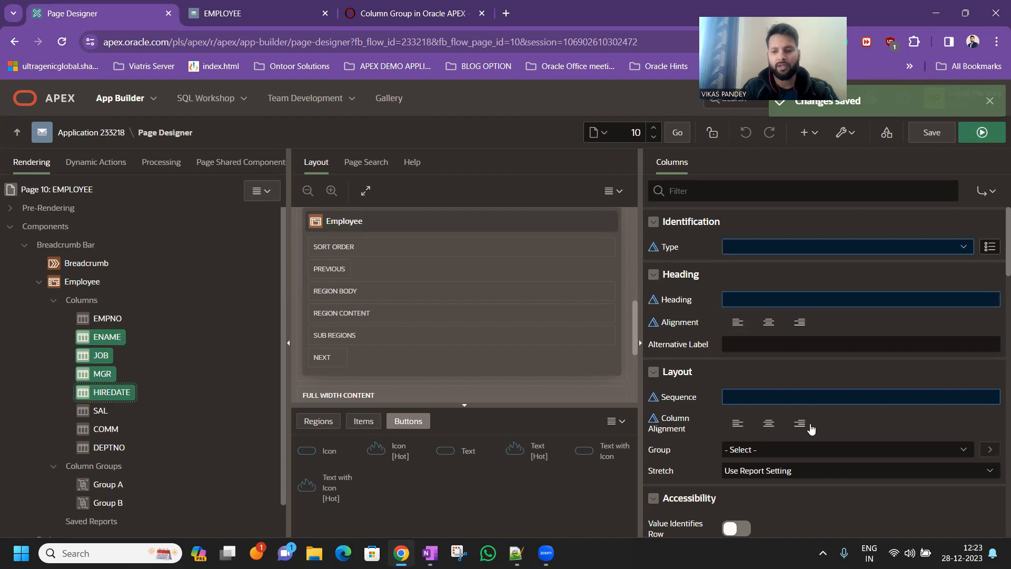
click(845, 450)
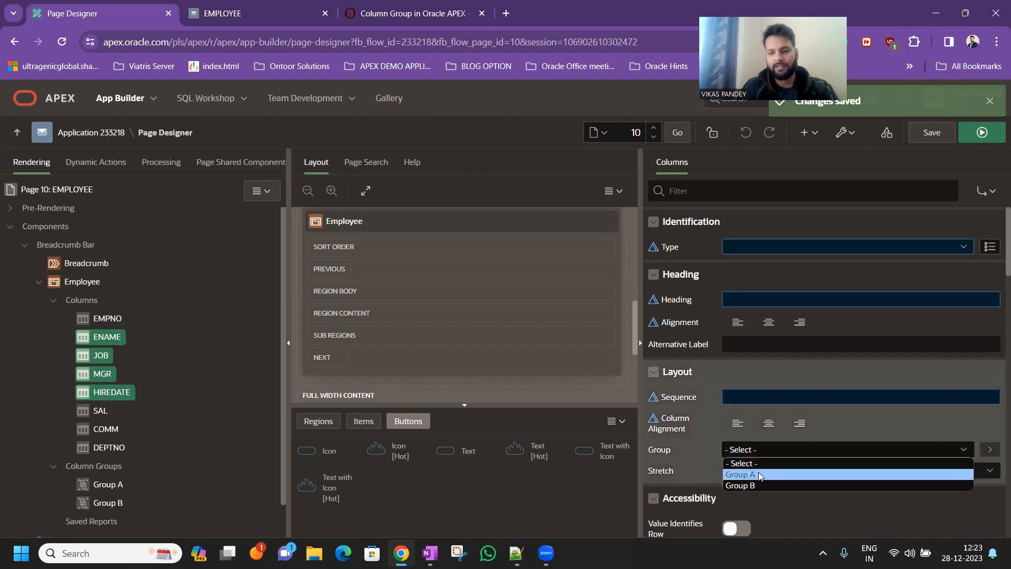
click(100, 411)
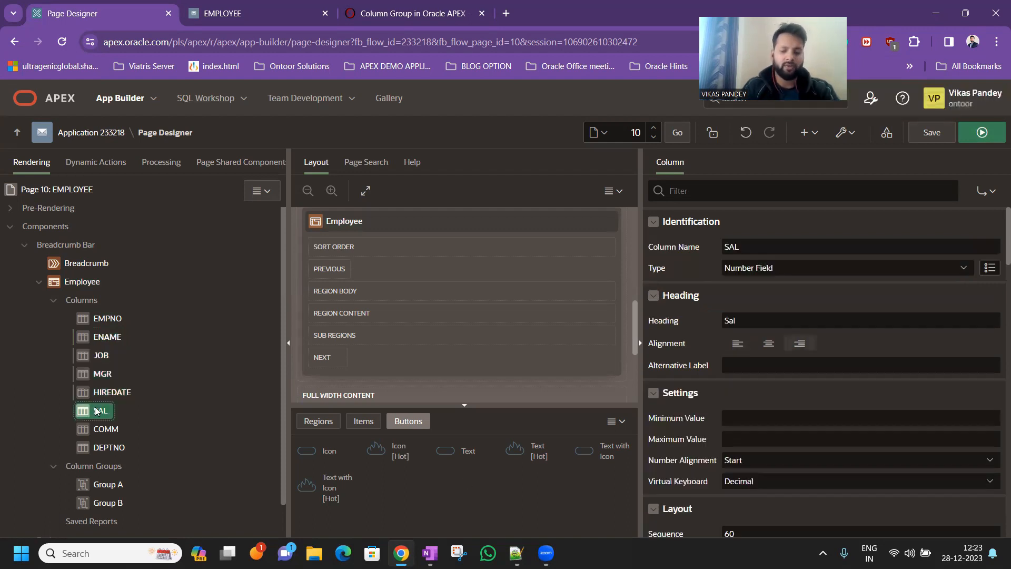
click(108, 447)
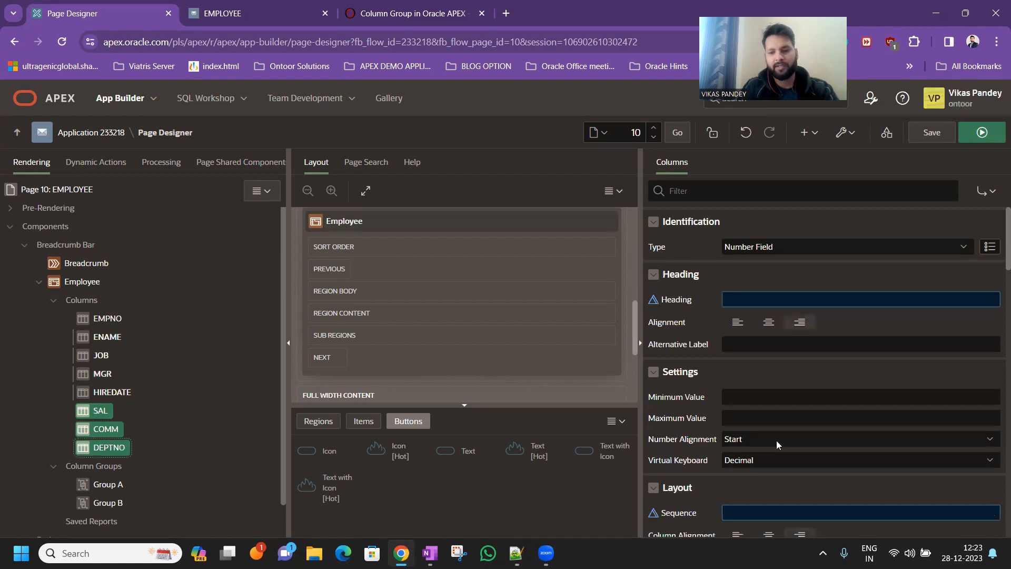
click(845, 396)
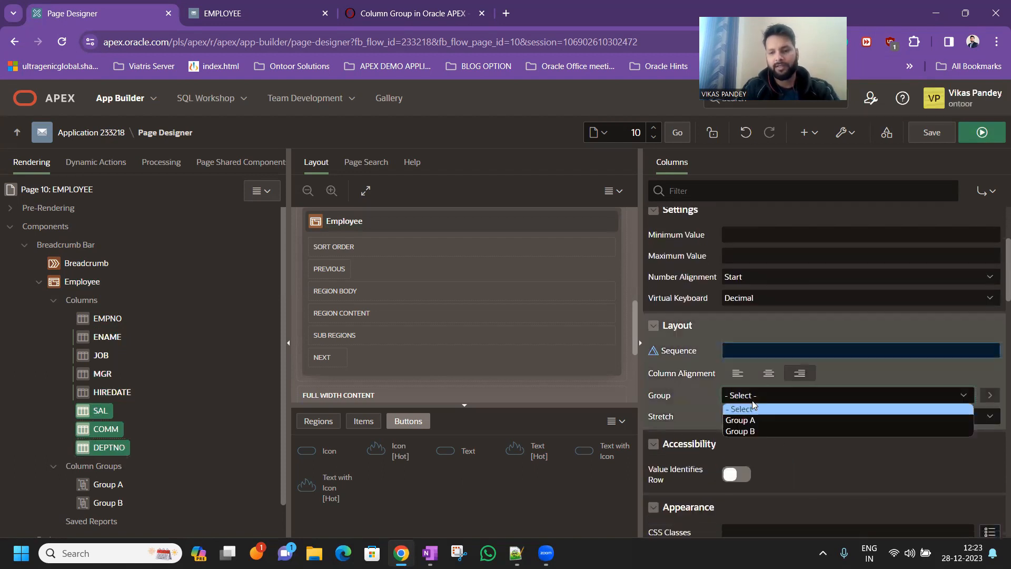
mouse_move(741, 431)
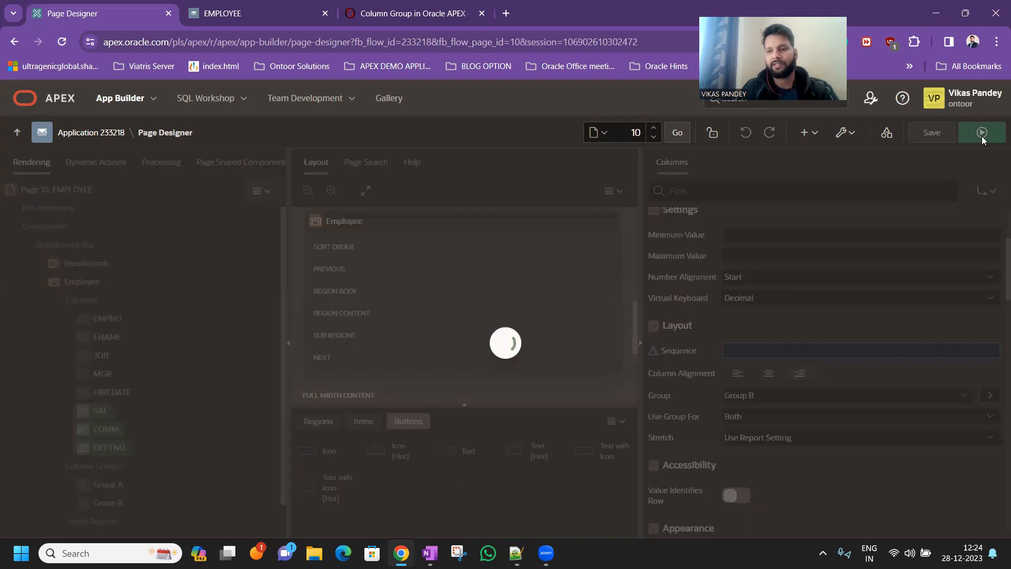
Save and run the EMPLOYEE page to view the Group A and Group B headings.
click(981, 133)
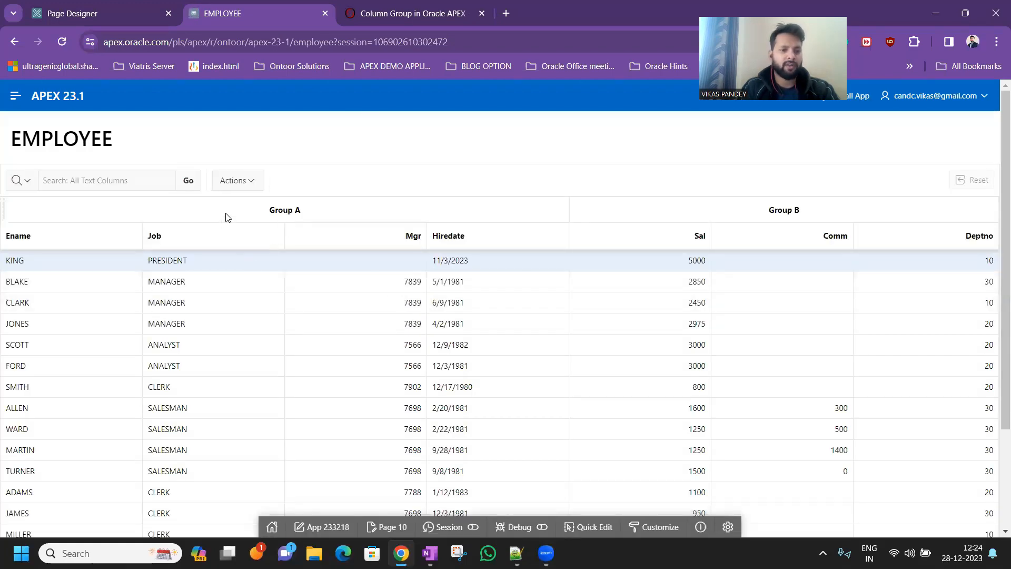
mouse_move(220, 231)
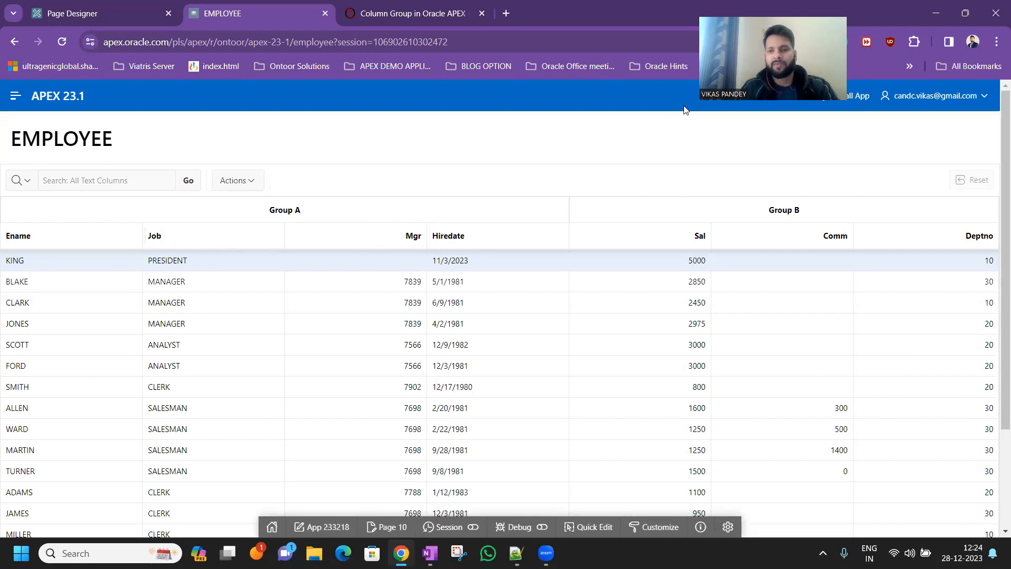
mouse_move(815, 184)
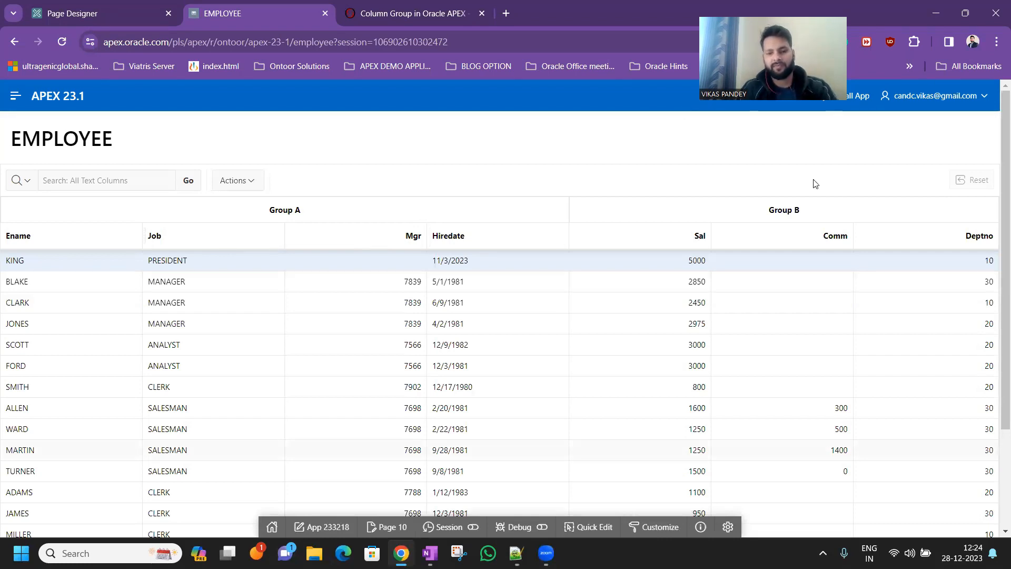